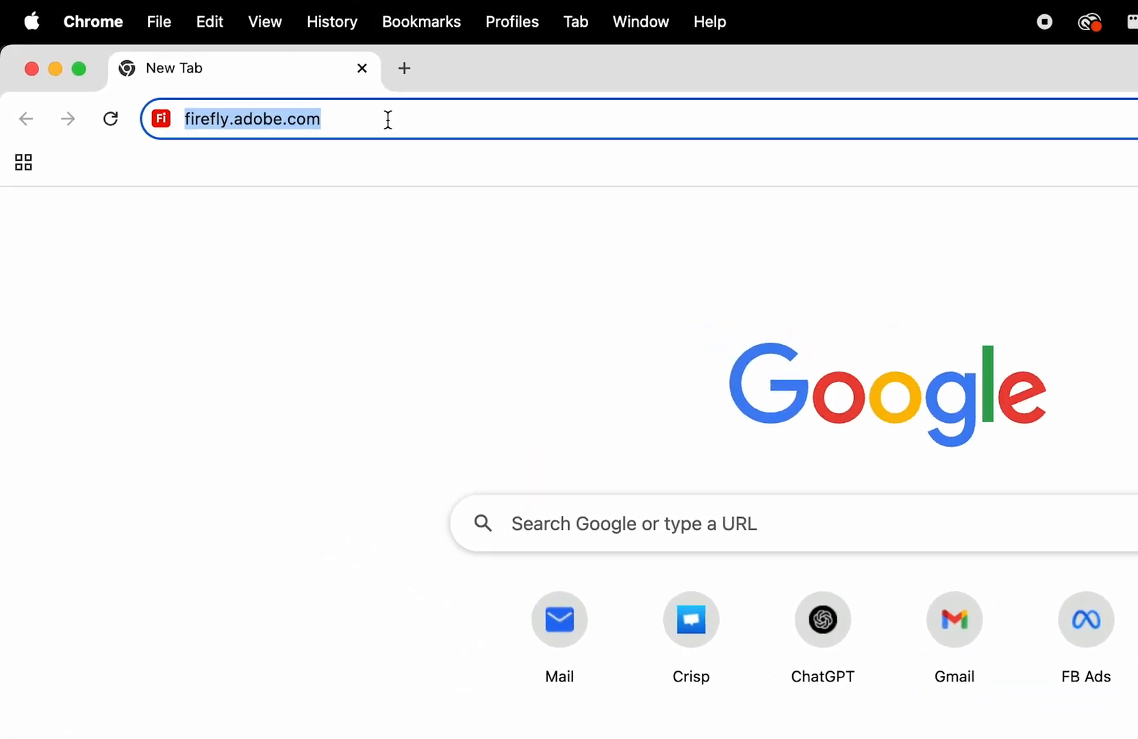
# - Load firefly.adobe.com, filter to Video, and open the Text to video (beta) card
pyautogui.press('Enter')
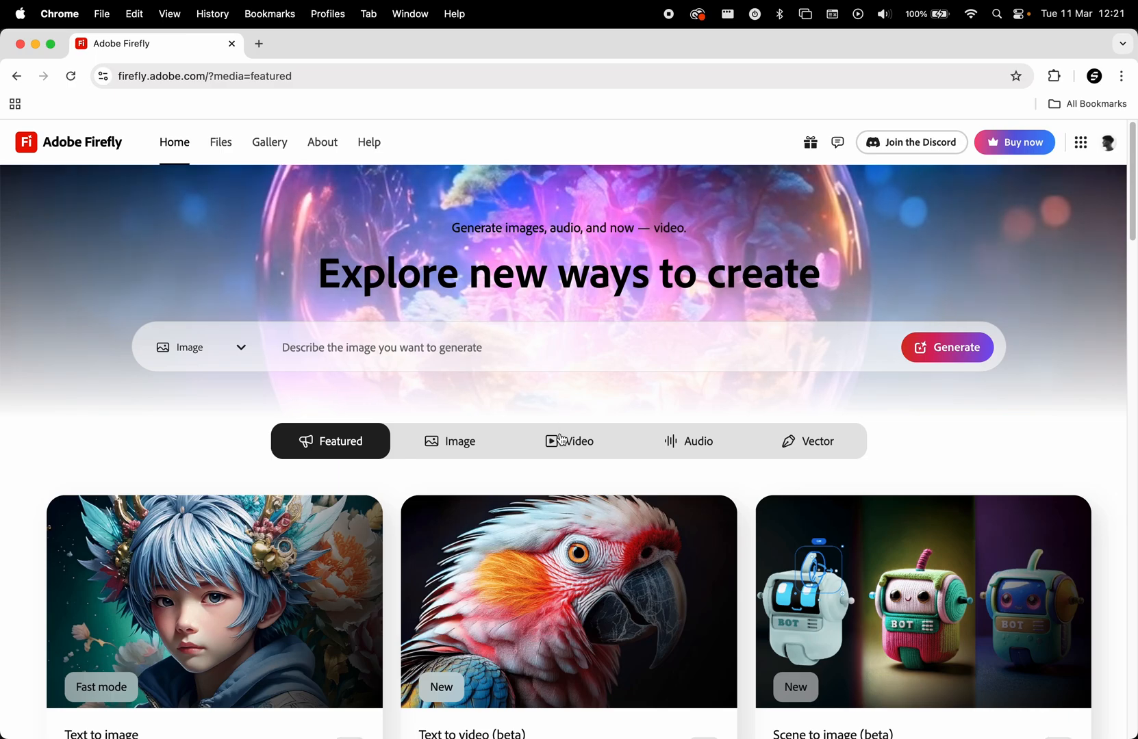
pyautogui.click(579, 440)
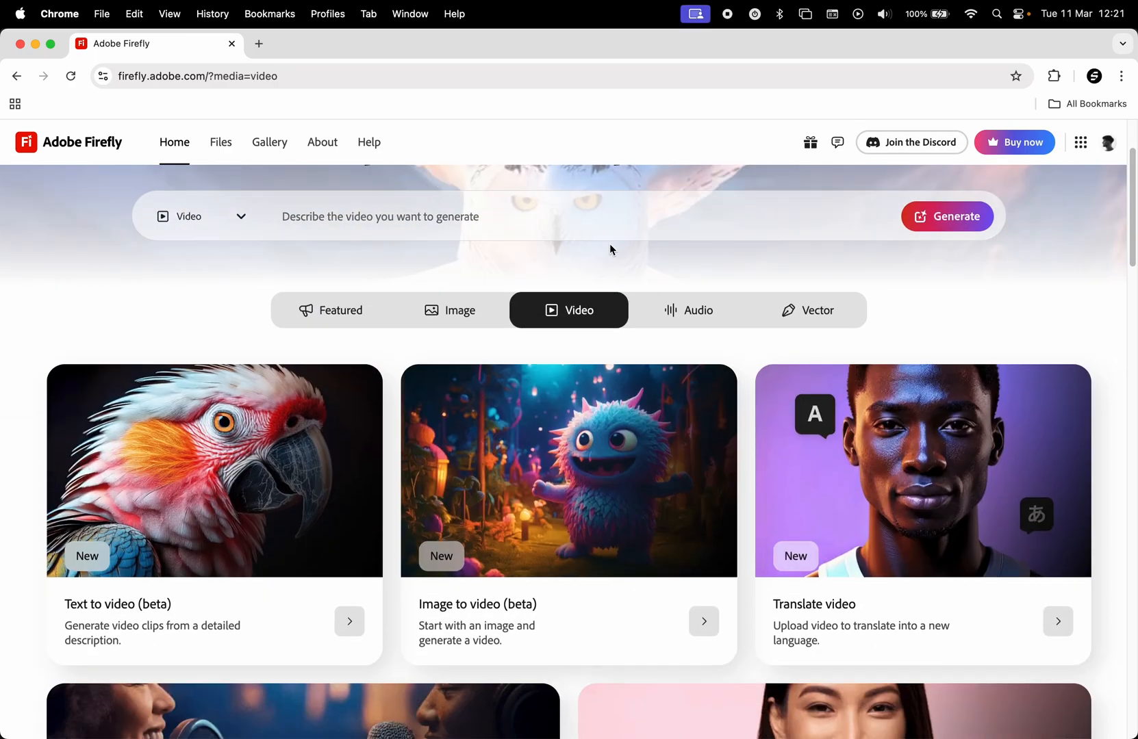
pyautogui.scroll(-3)
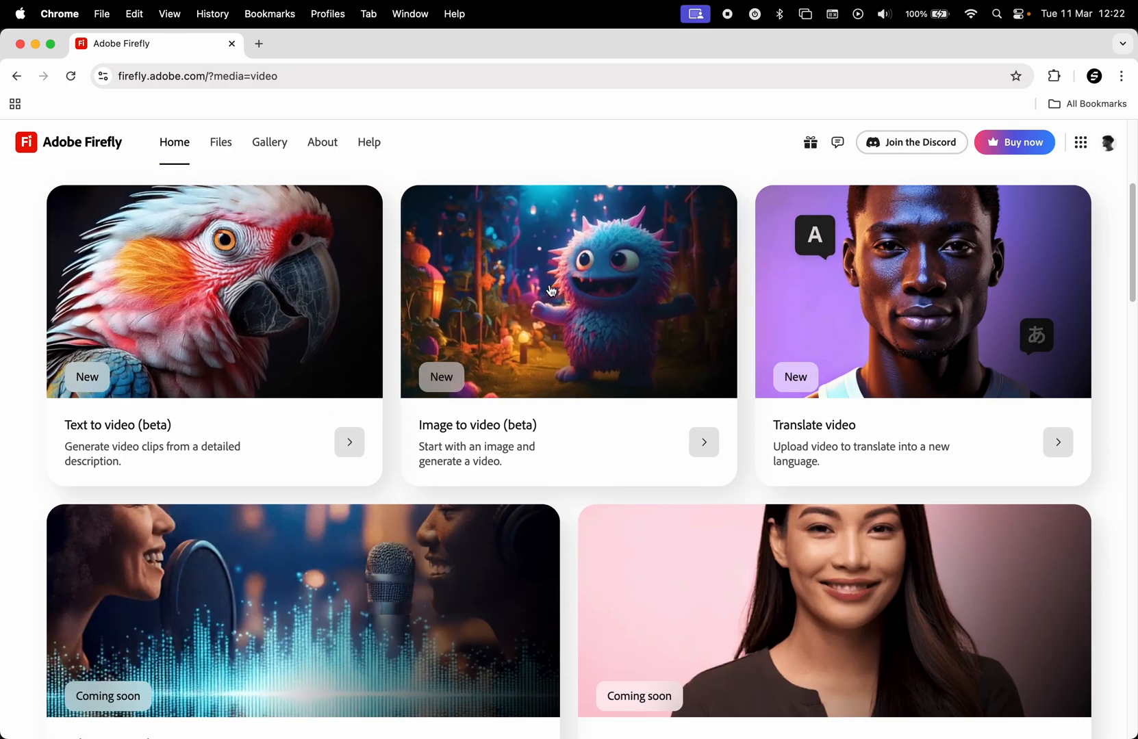
pyautogui.scroll(-3)
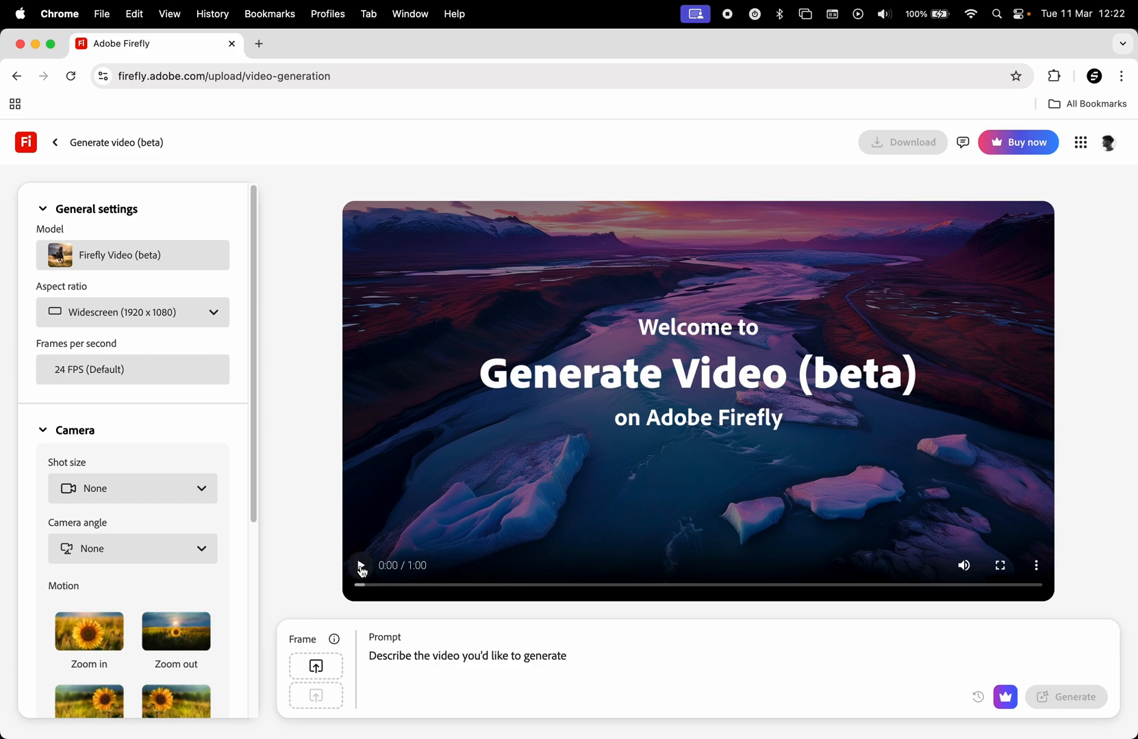
# - Play the welcome video and open the generative credits overview via Learn more
pyautogui.click(361, 565)
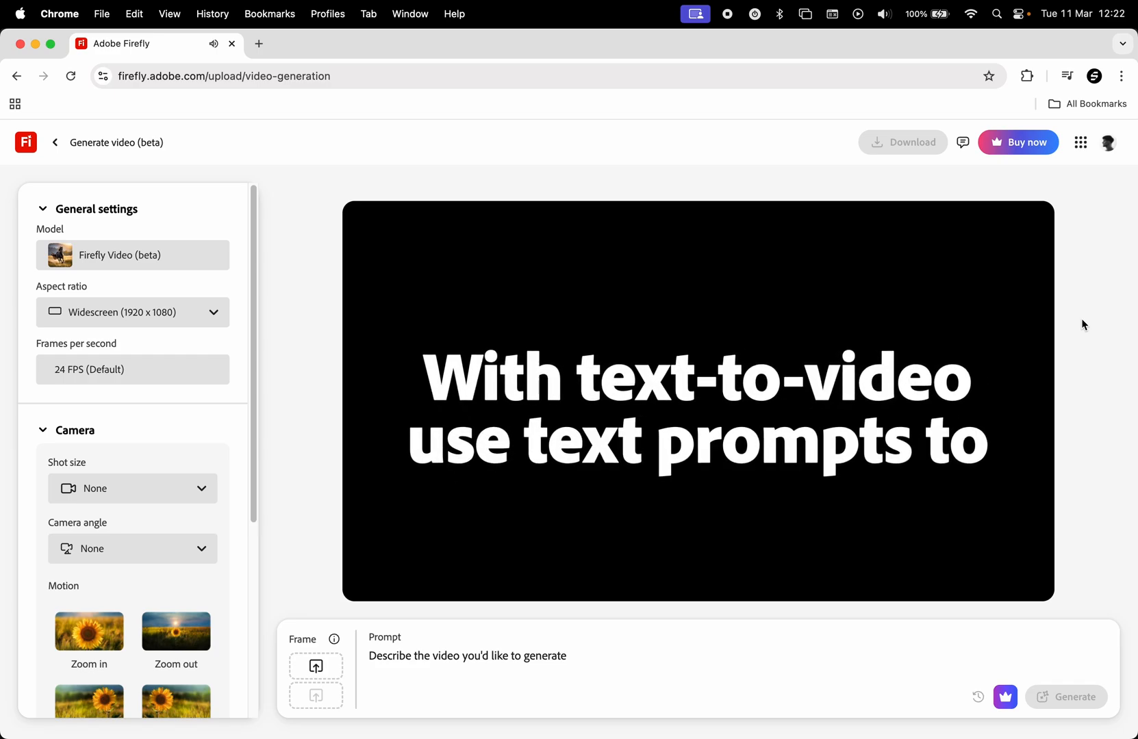
pyautogui.click(506, 655)
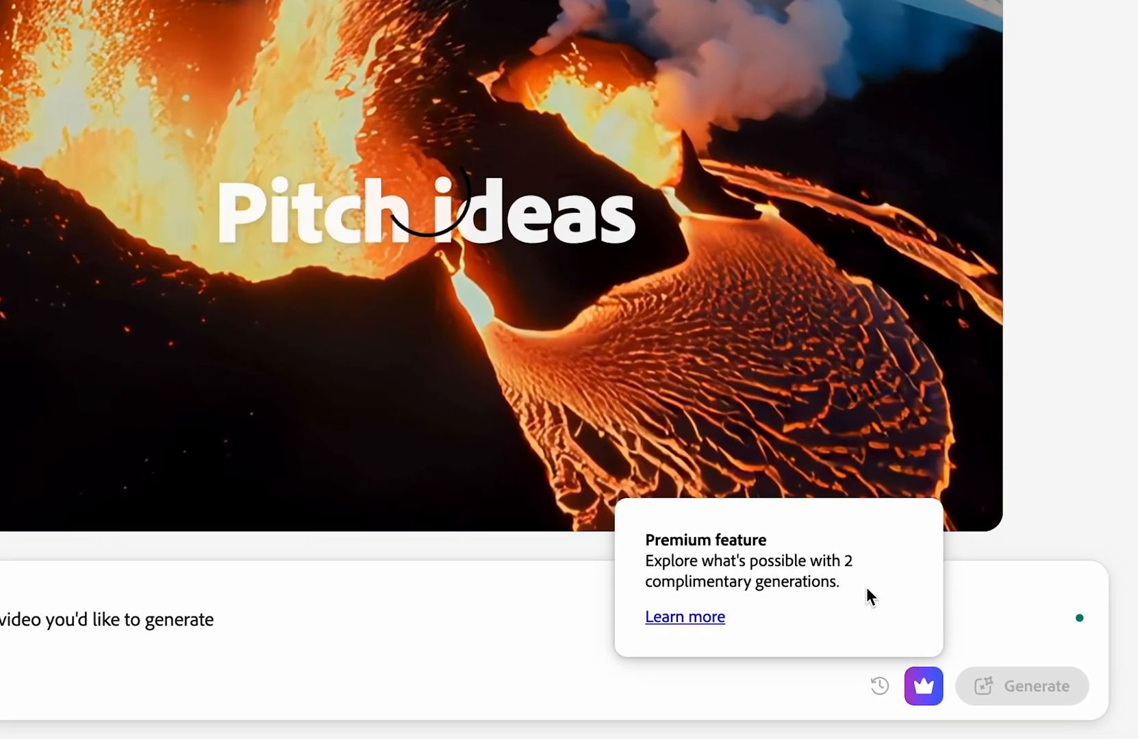
pyautogui.scroll(-3)
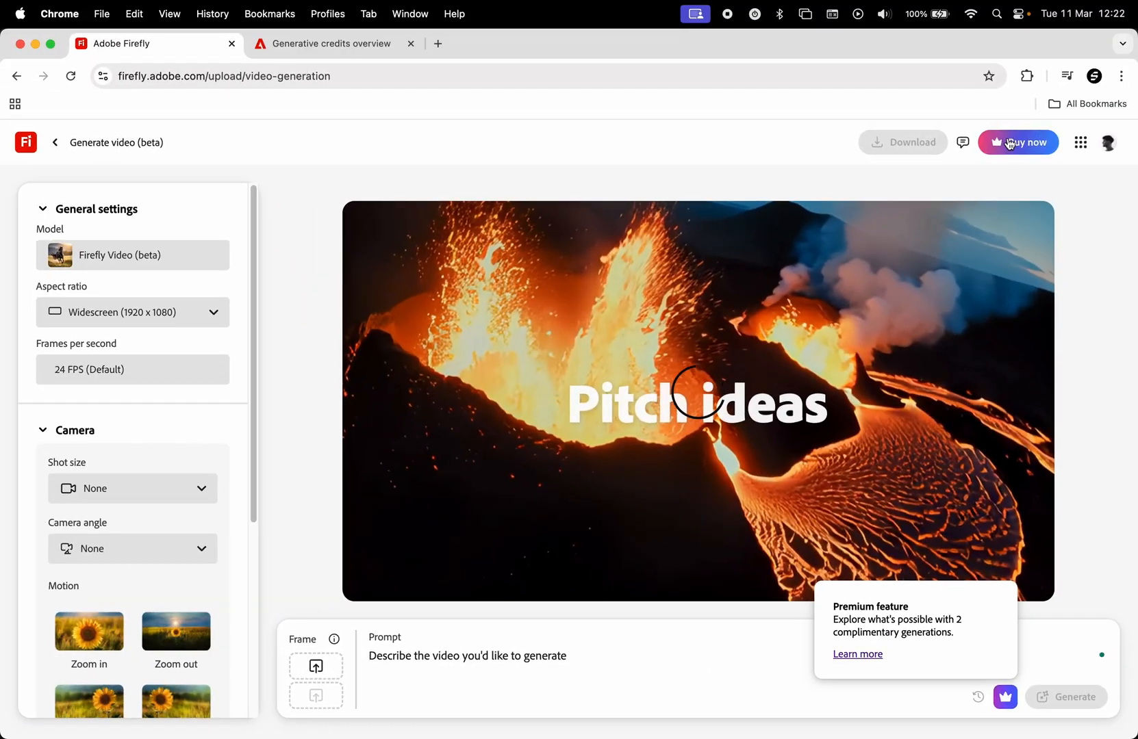
pyautogui.click(1018, 142)
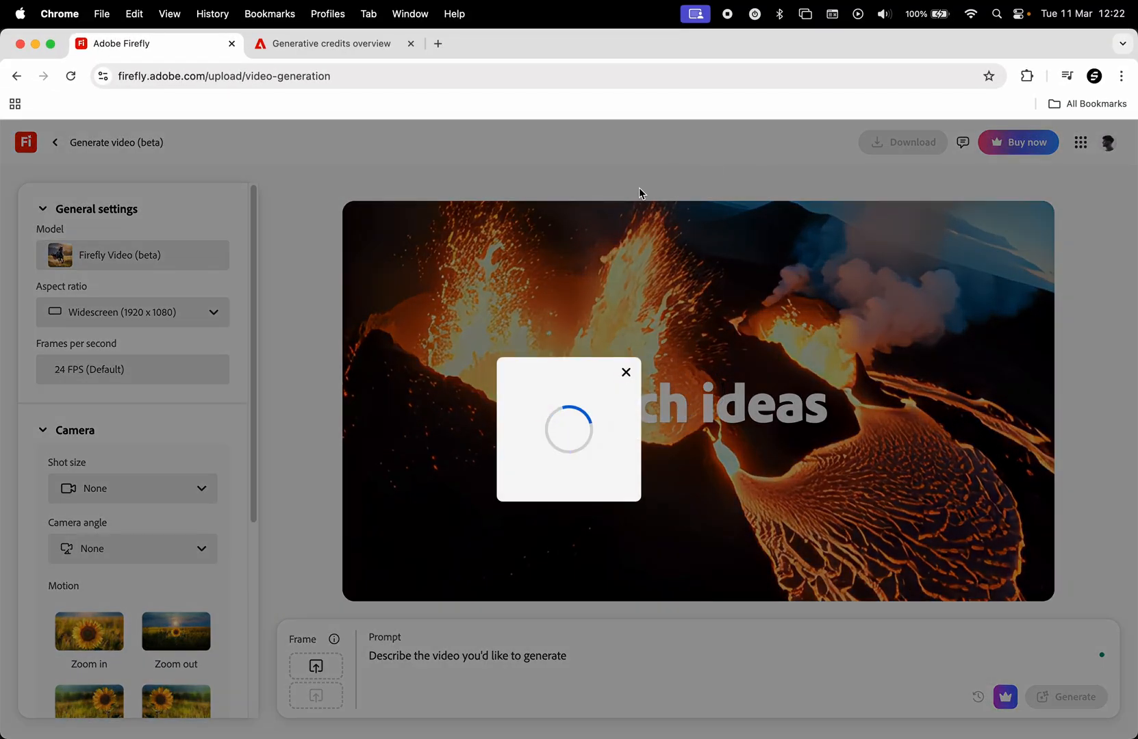
pyautogui.moveTo(628, 201)
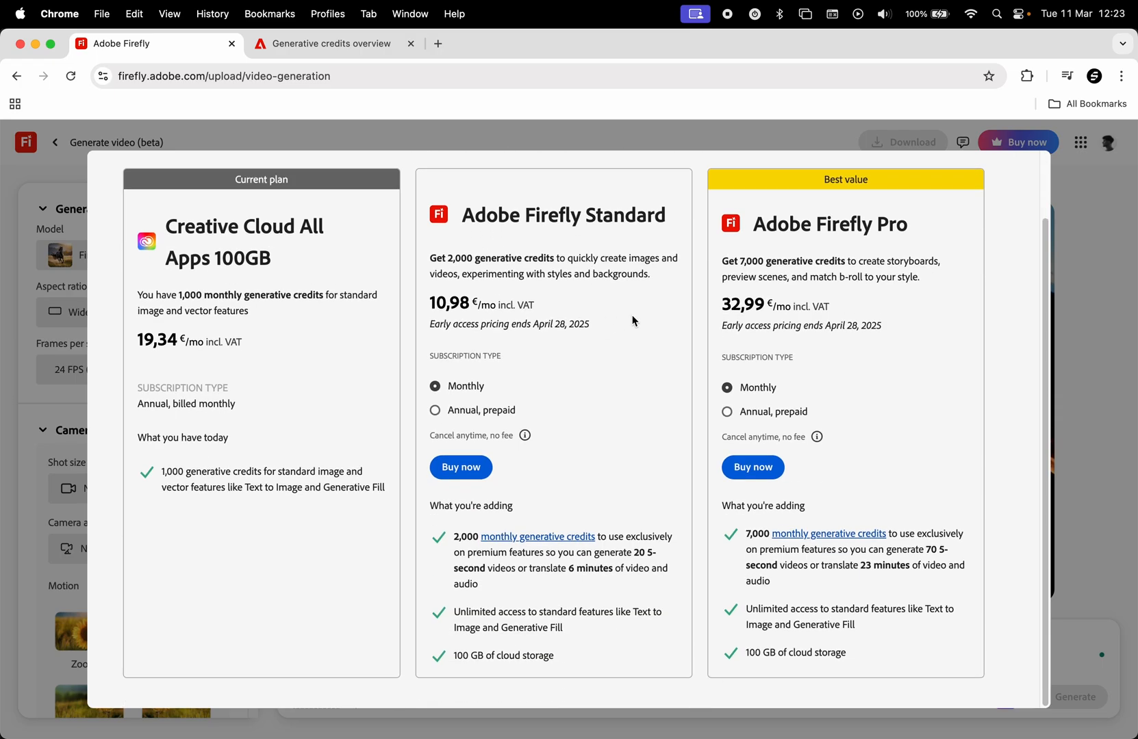
pyautogui.moveTo(679, 293)
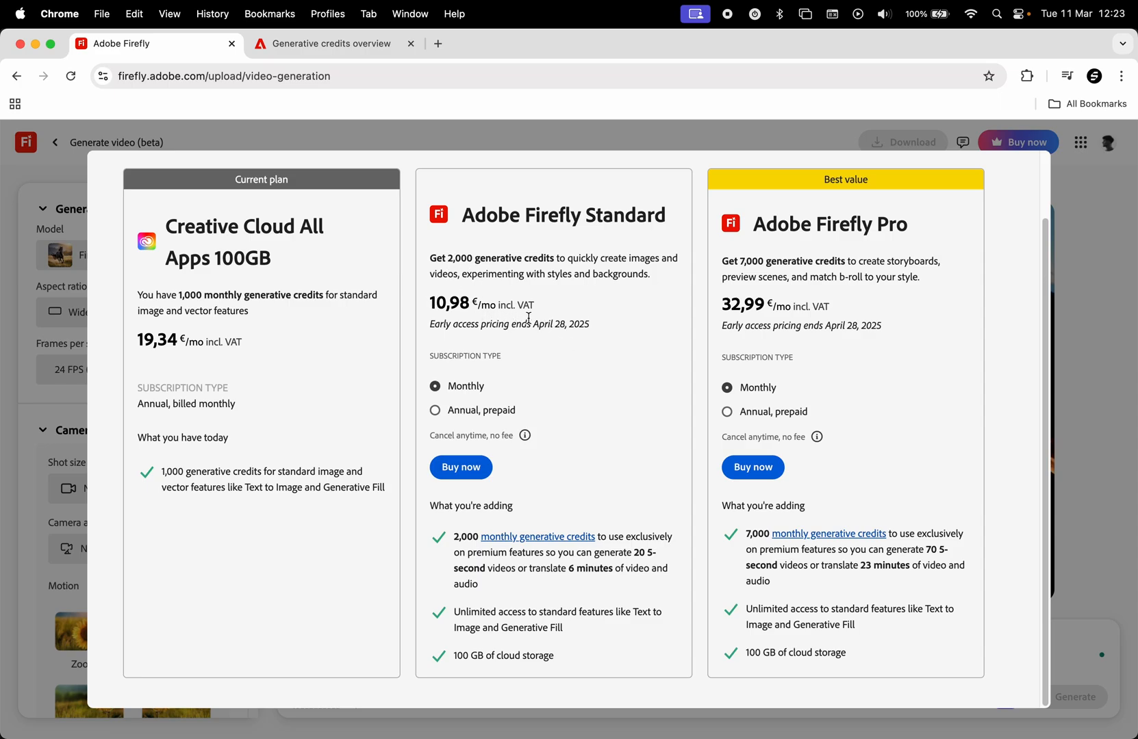
pyautogui.moveTo(568, 582)
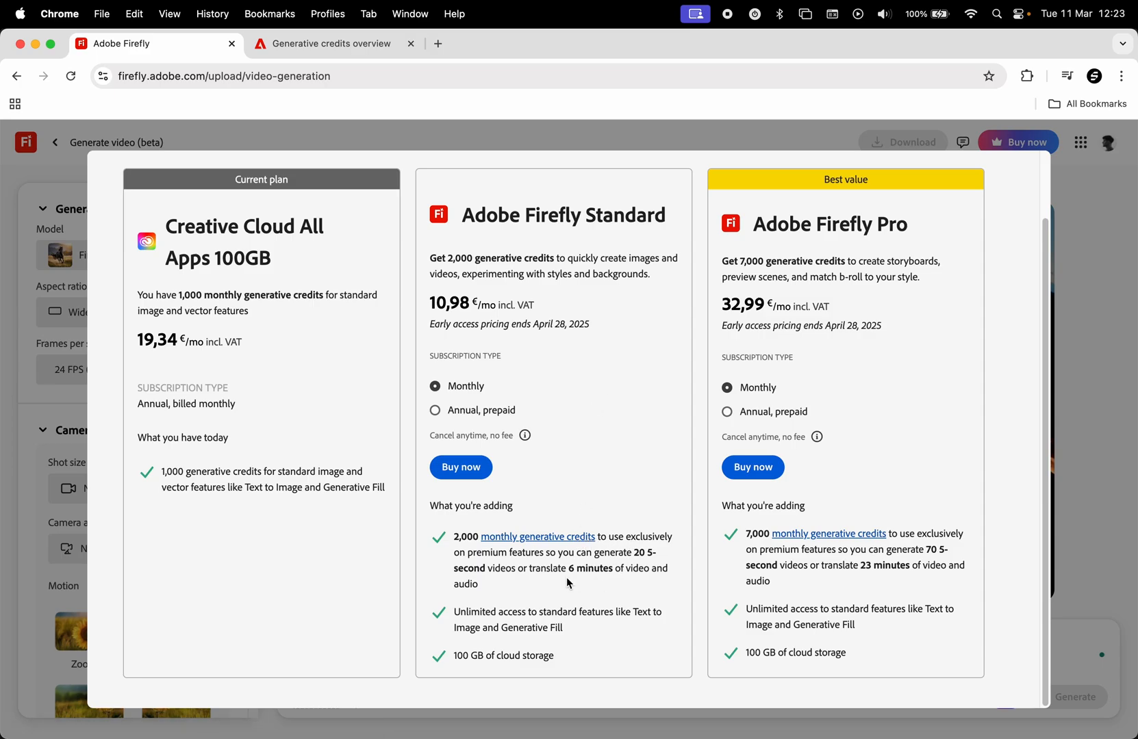
pyautogui.moveTo(573, 577)
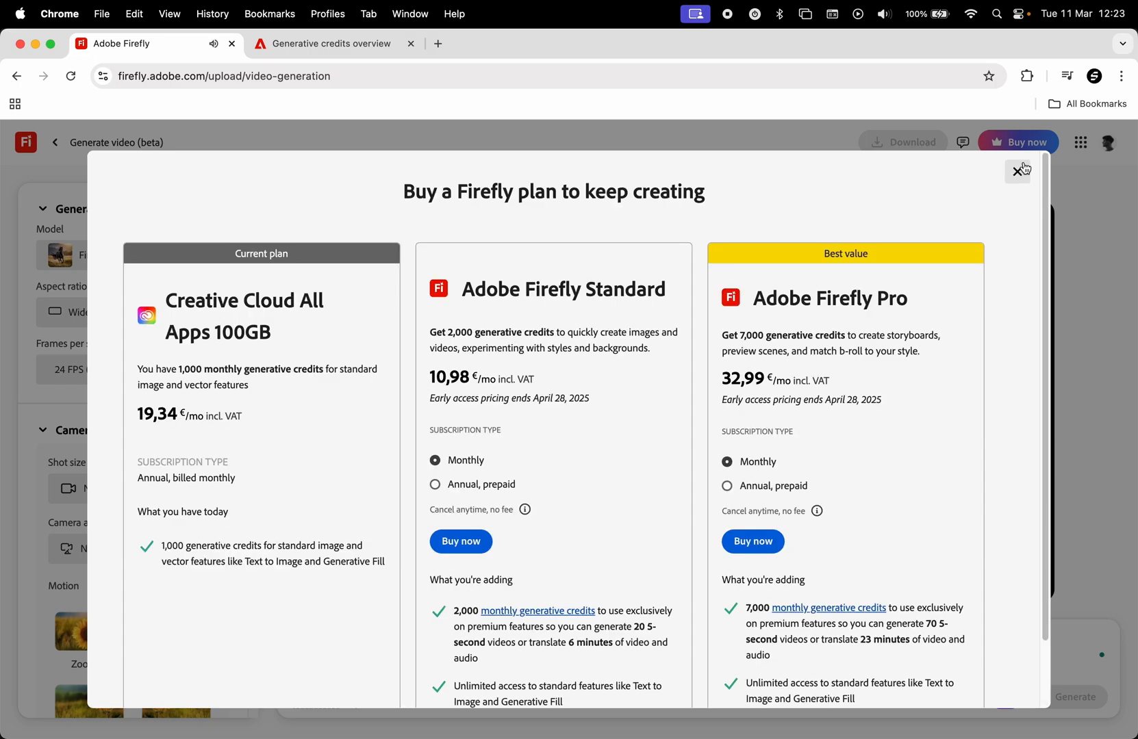
pyautogui.click(1018, 171)
pyautogui.write('Lion i')
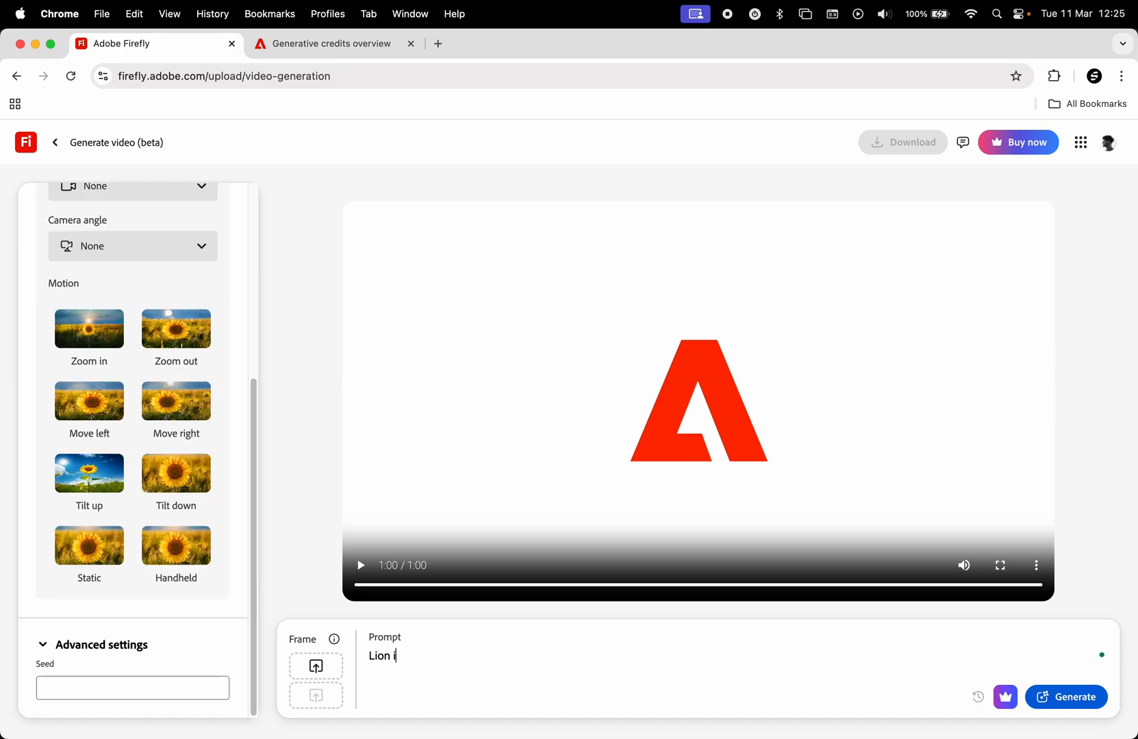
# - Generate a video from the prompt 'Lion in the jungle'
pyautogui.write('n the jungle')
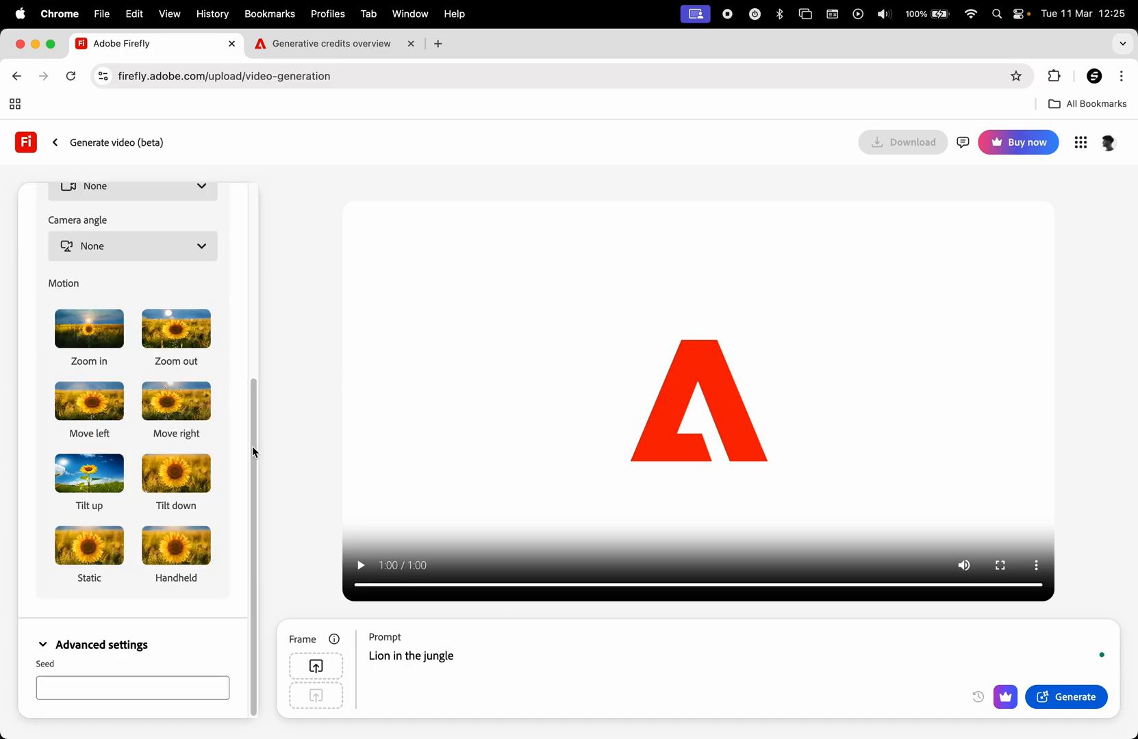
pyautogui.click(1065, 696)
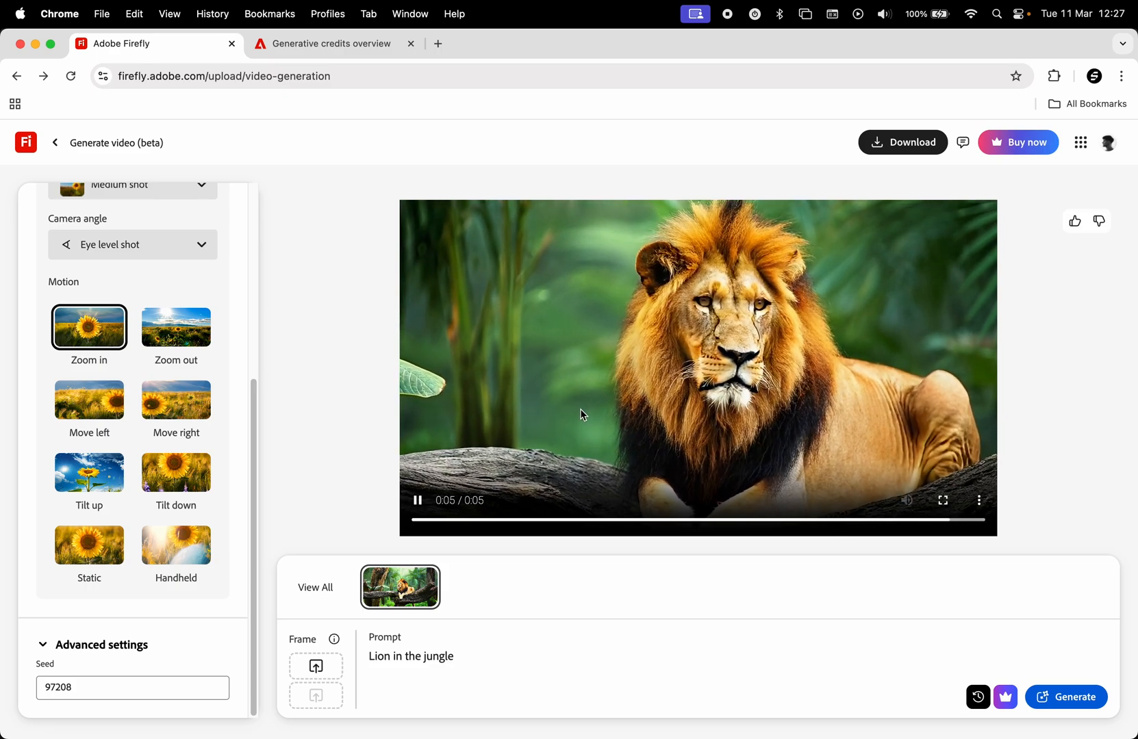
pyautogui.click(418, 500)
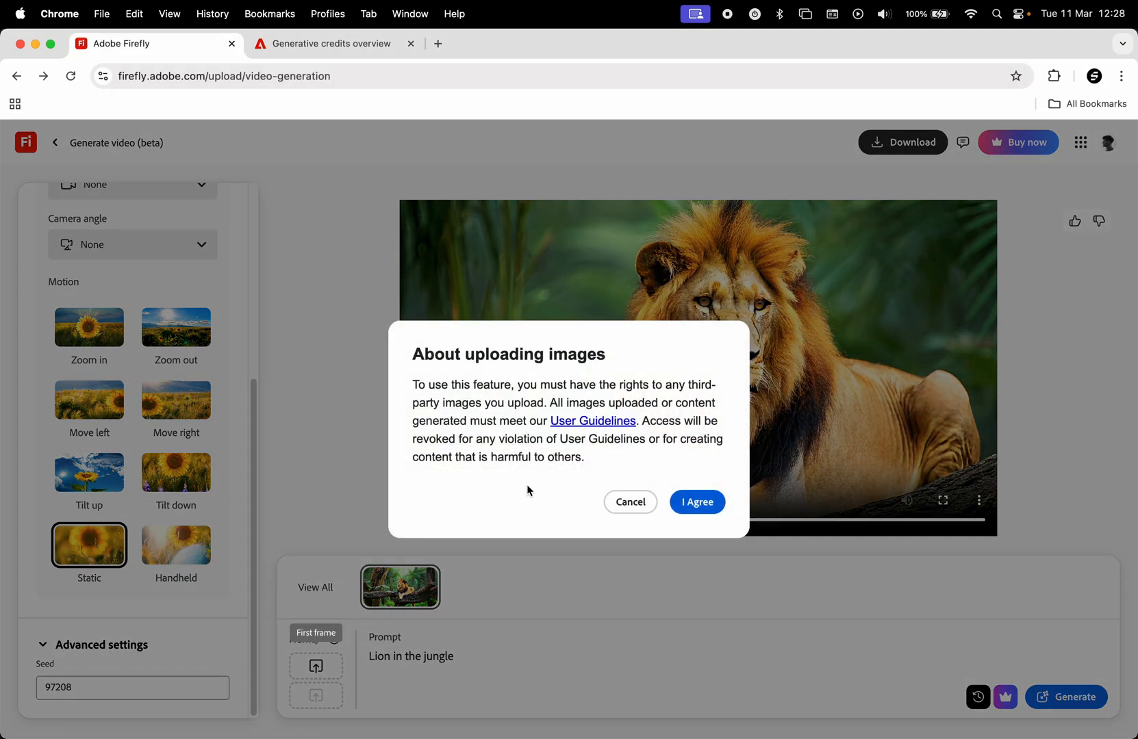
# - Accept the upload terms and enter '2d minimal animation, cozy environment, minimal motion'
pyautogui.click(695, 502)
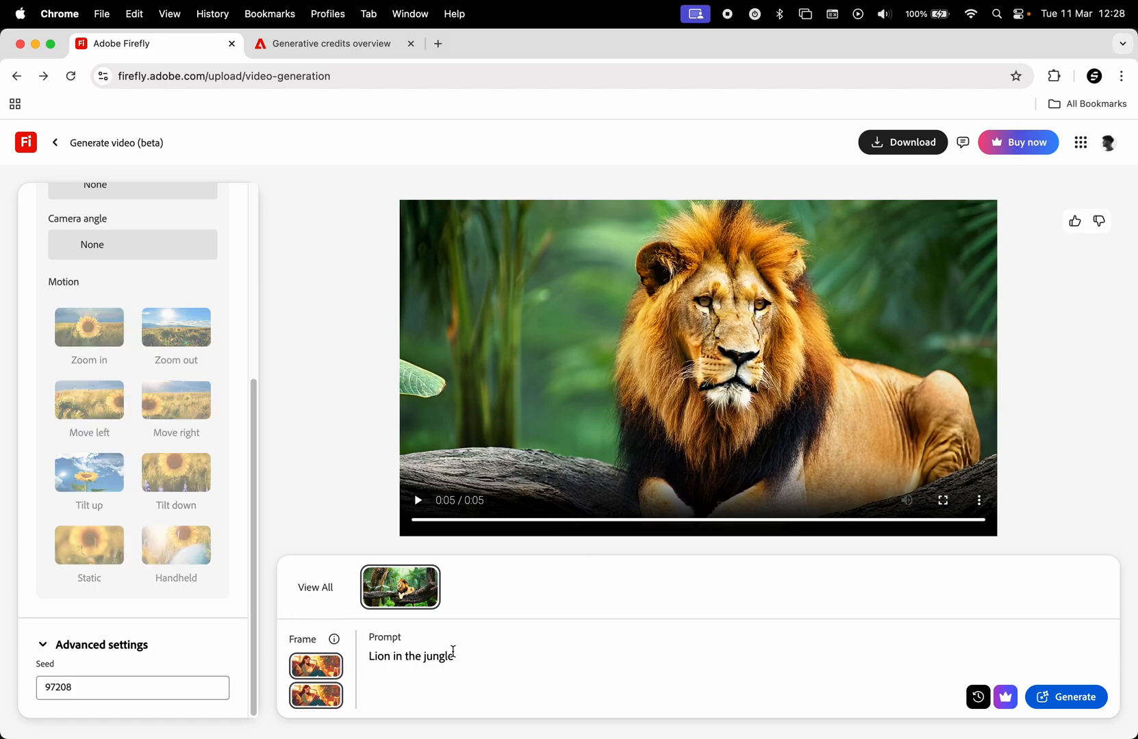
pyautogui.write('2d minimal animation, cozy environment, minimal motion')
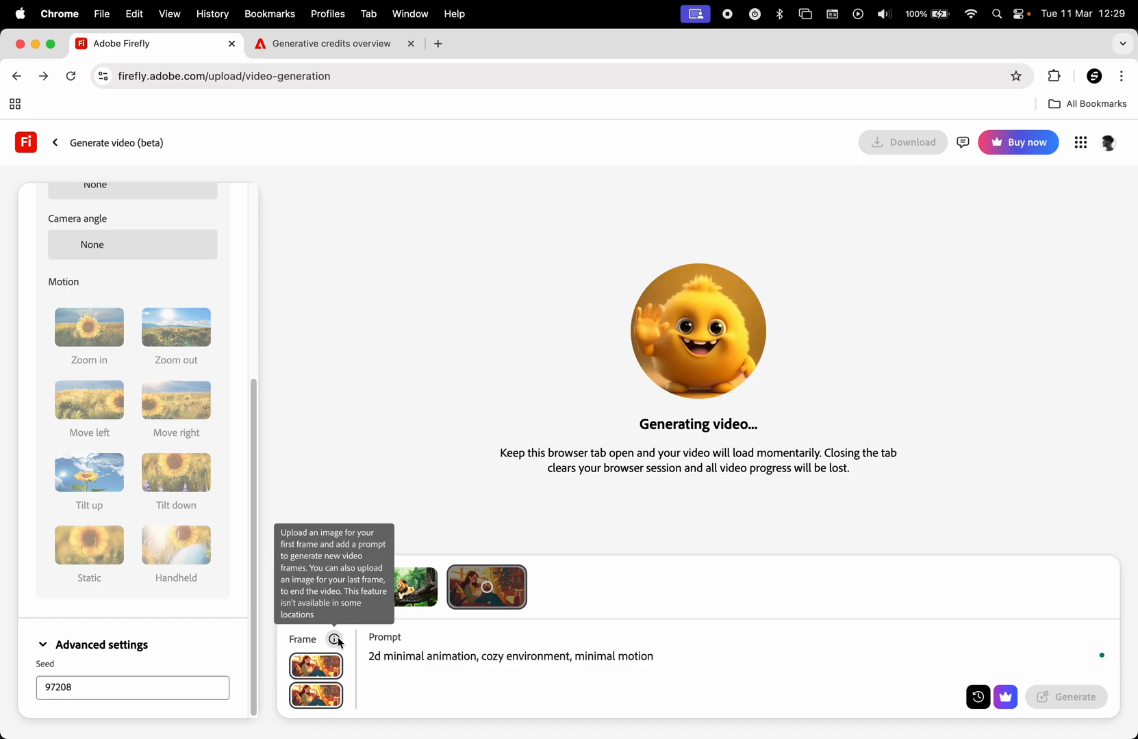
# - Open the Firefly home page in a new tab and scroll down to the Gallery
pyautogui.click(616, 44)
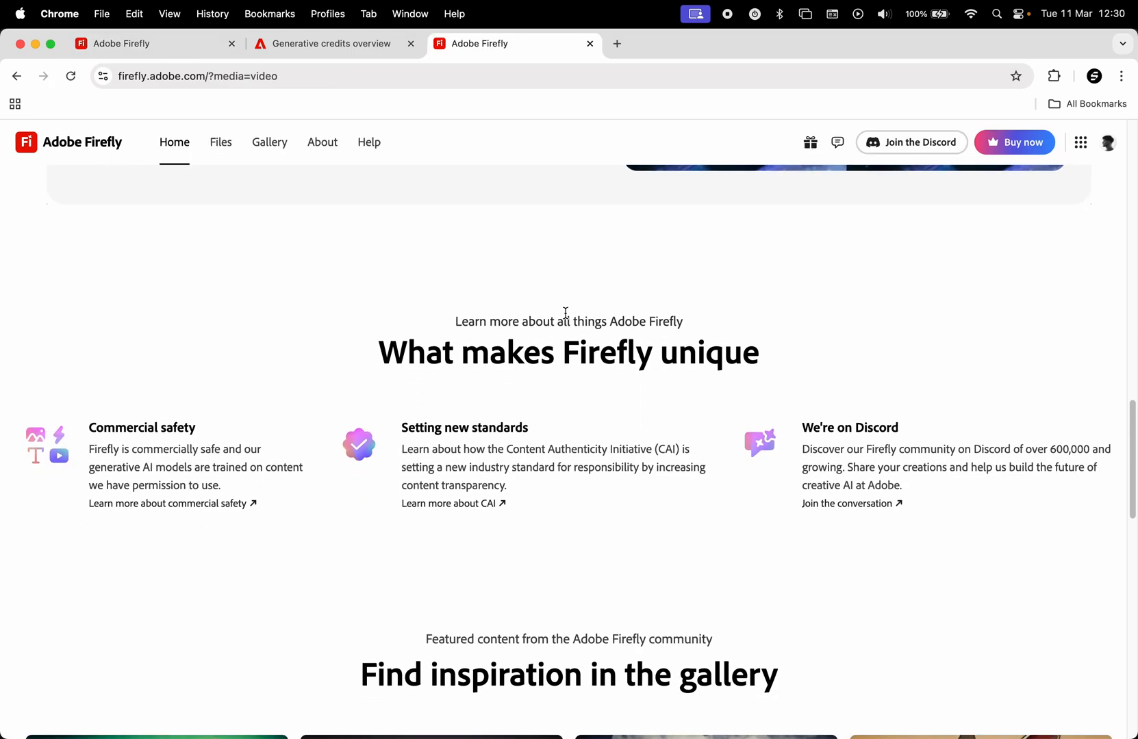
pyautogui.scroll(-3)
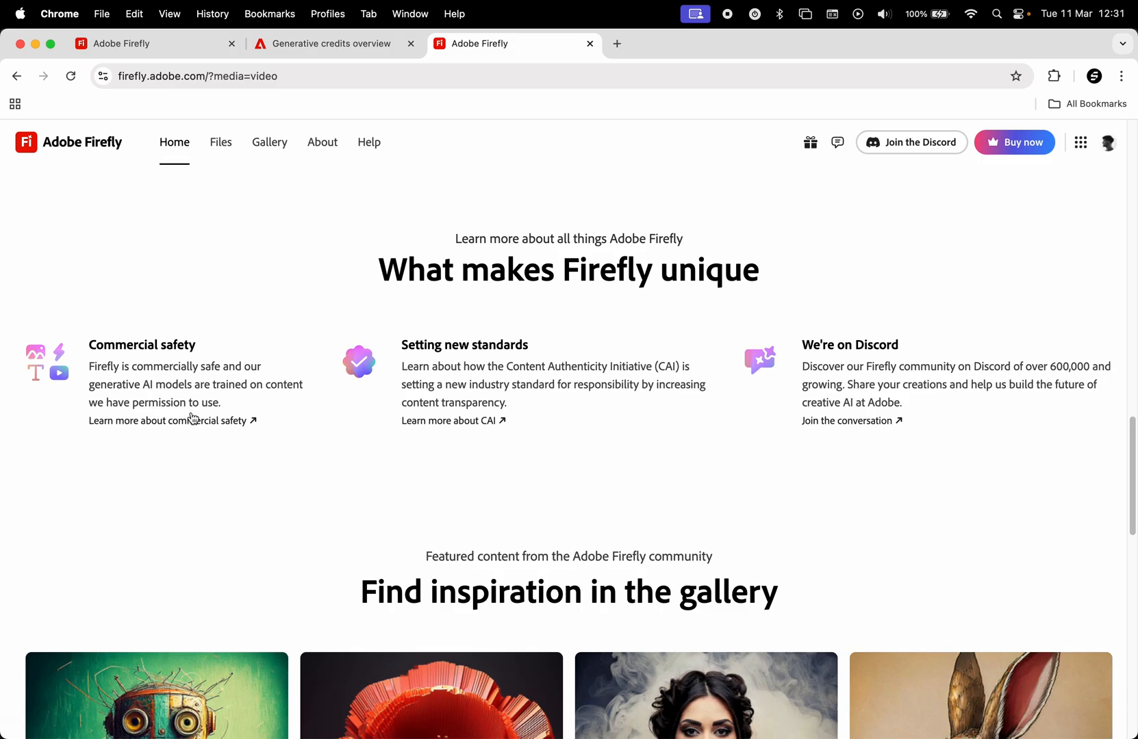
pyautogui.moveTo(224, 323)
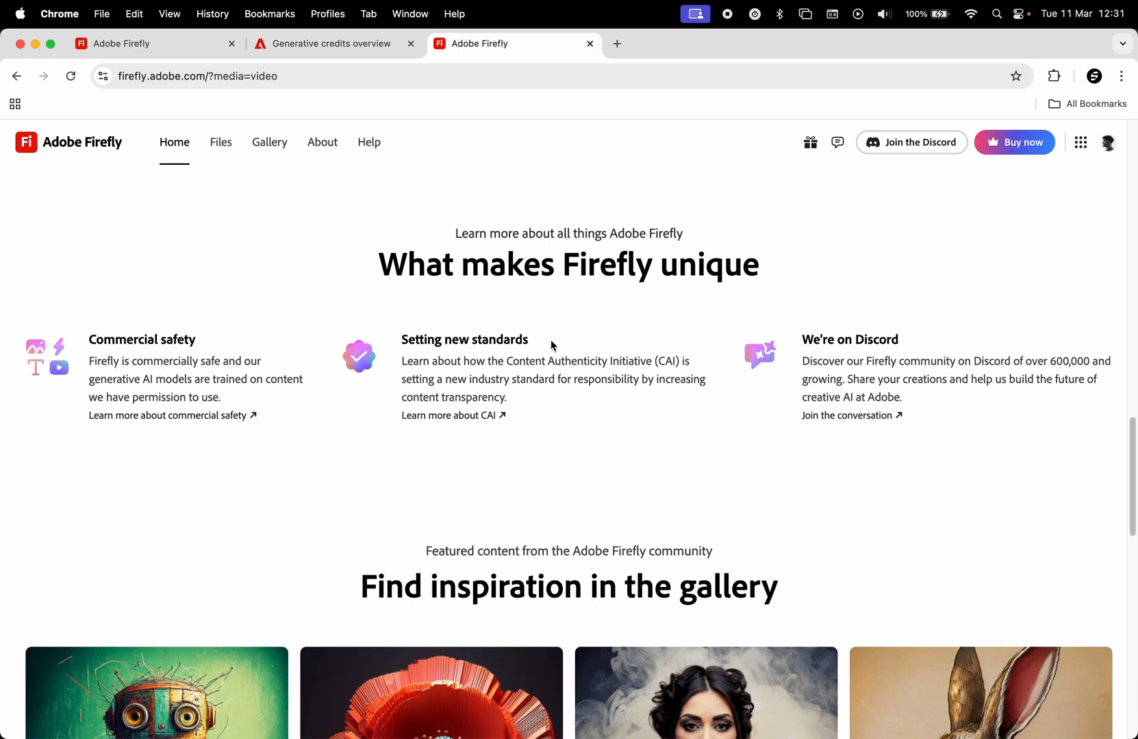
pyautogui.scroll(-3)
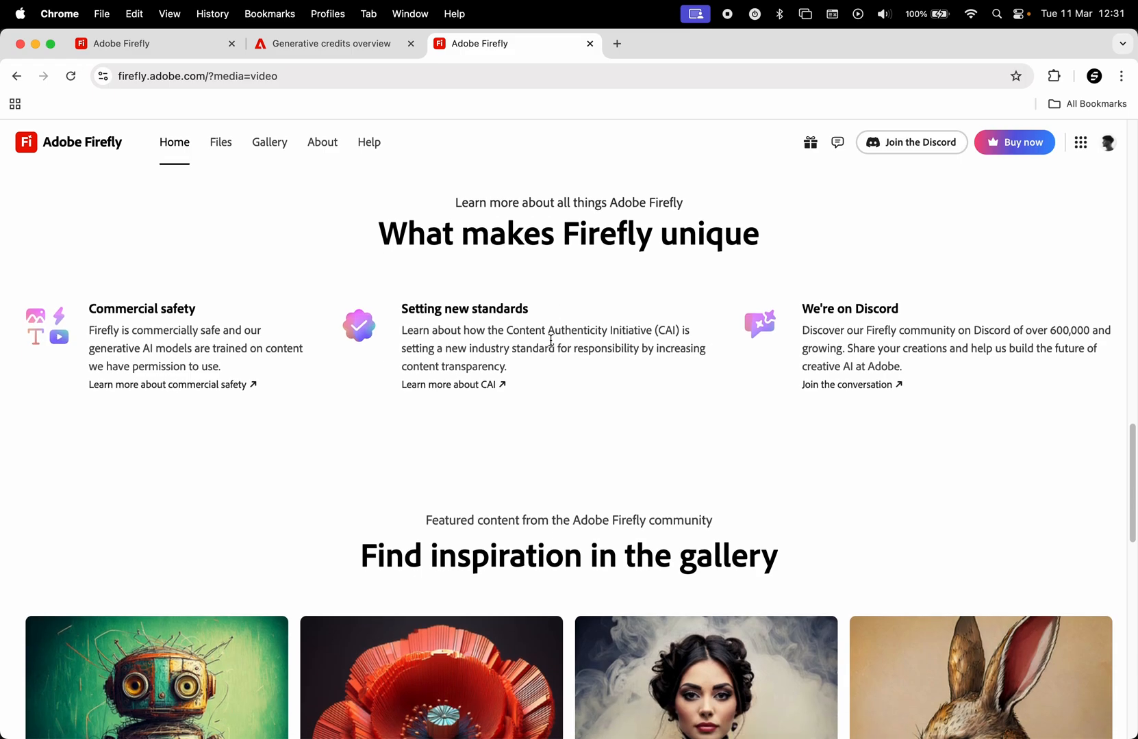
pyautogui.moveTo(549, 291)
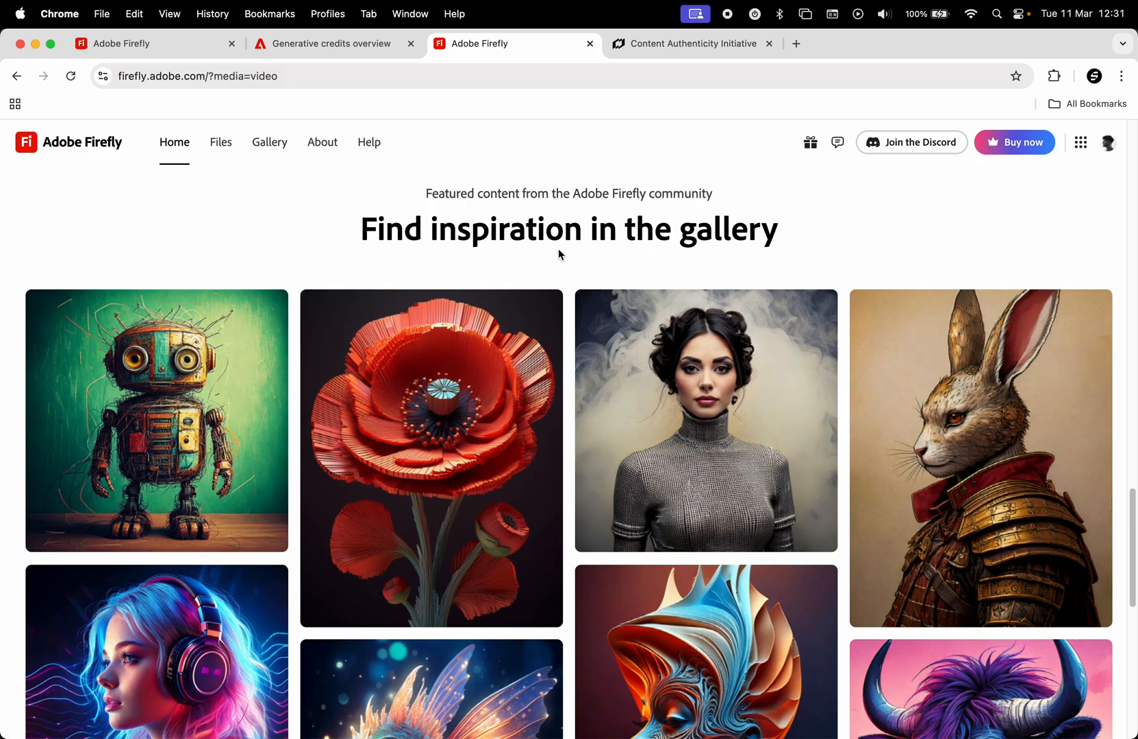
pyautogui.scroll(-3)
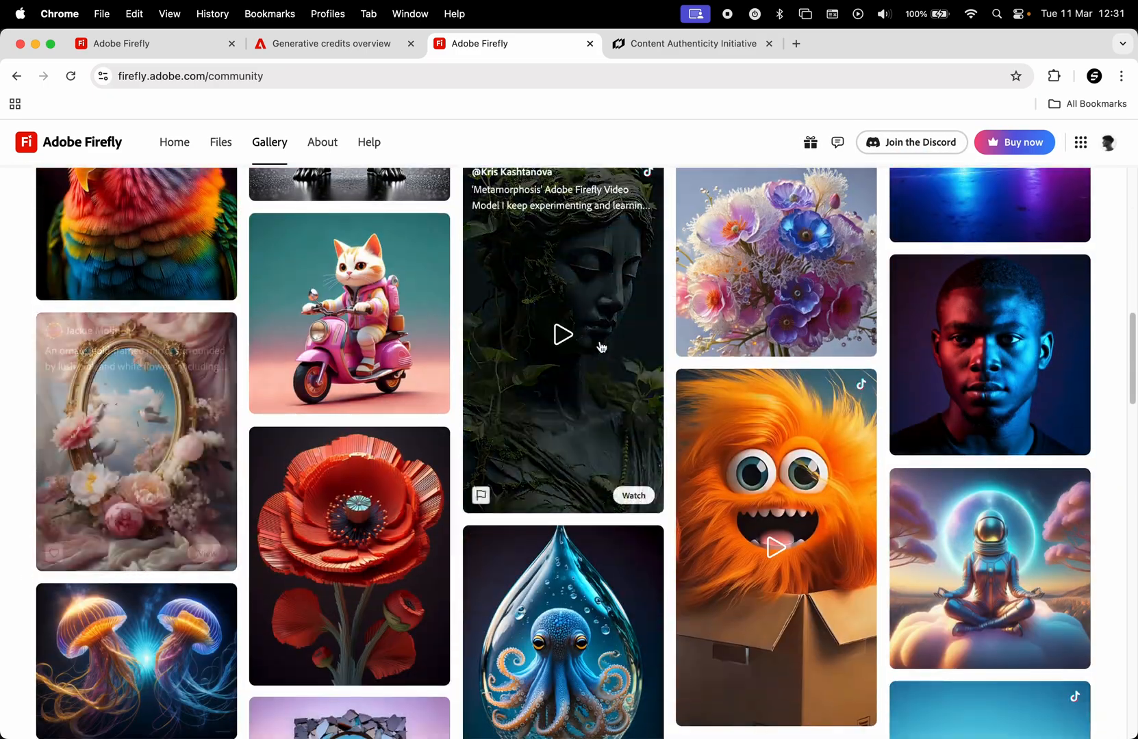
# - Preview two community video clips from the gallery, closing each afterwards
pyautogui.click(562, 335)
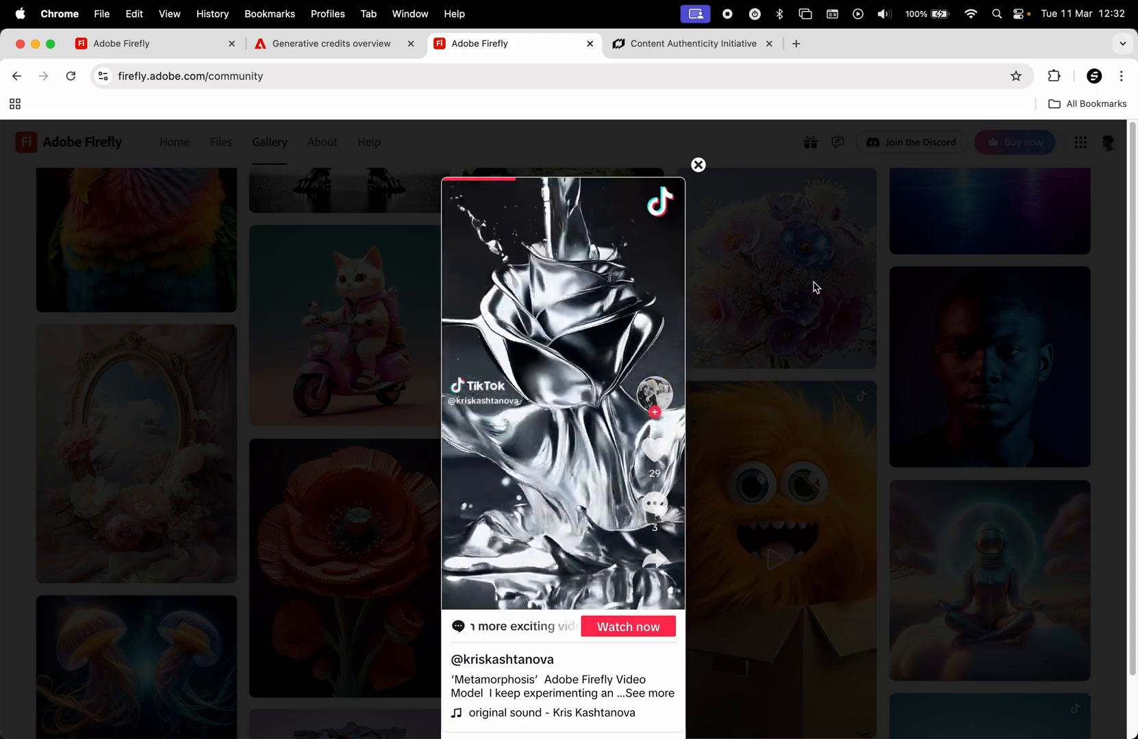
pyautogui.click(697, 165)
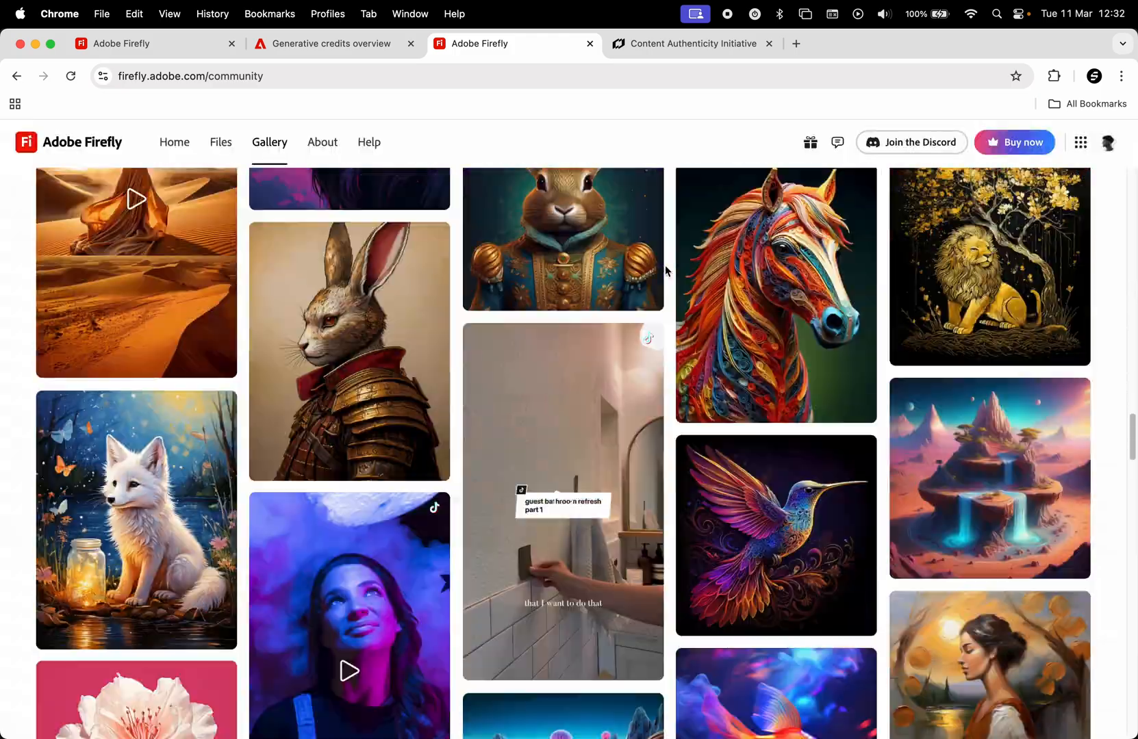
pyautogui.click(562, 500)
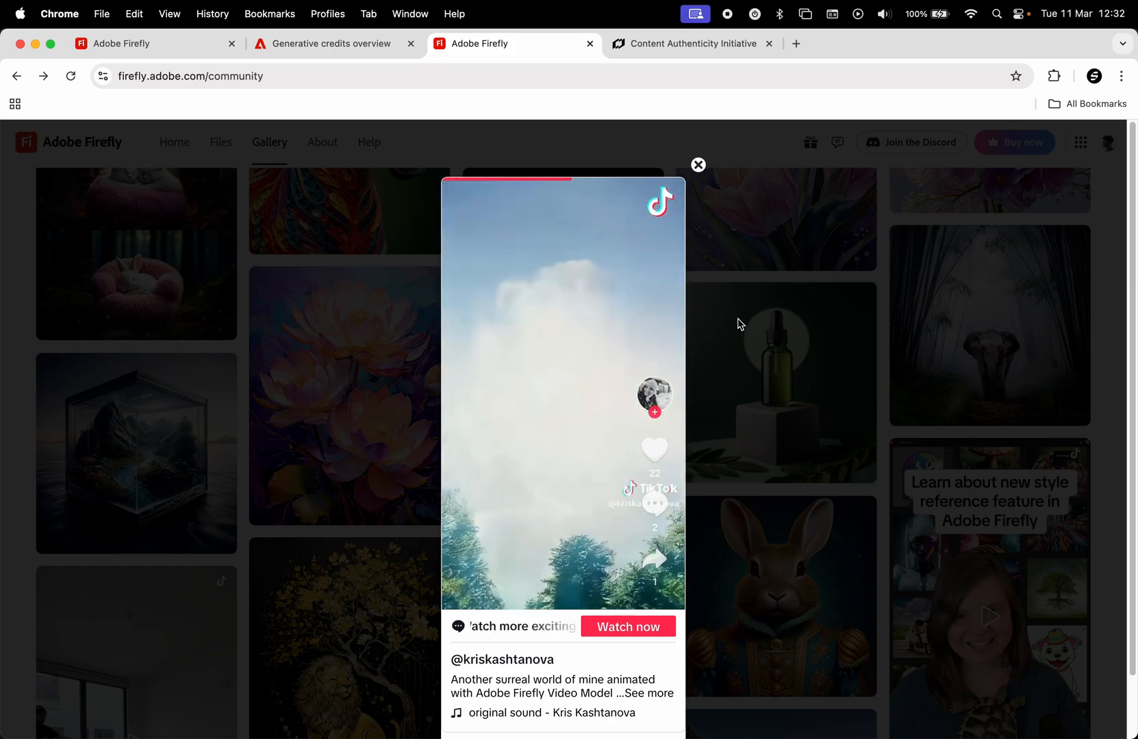
pyautogui.click(698, 165)
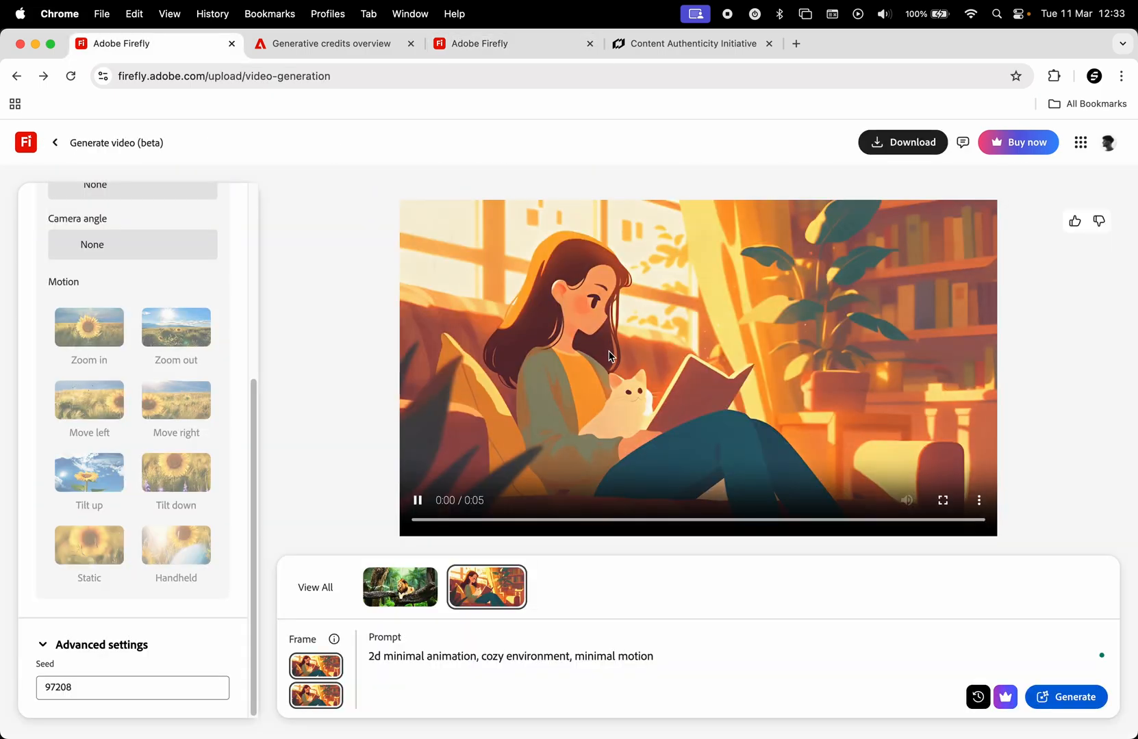
pyautogui.moveTo(752, 581)
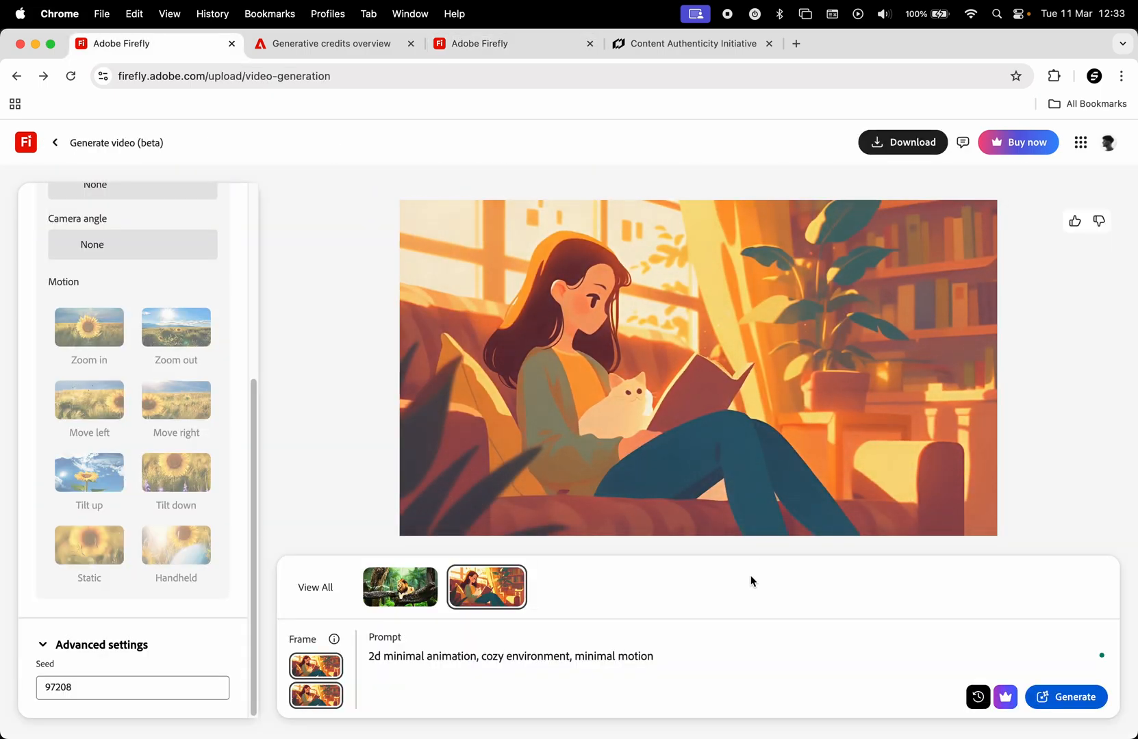
# - Replay the generated cozy girl-reading animation several times in the preview player
pyautogui.click(698, 367)
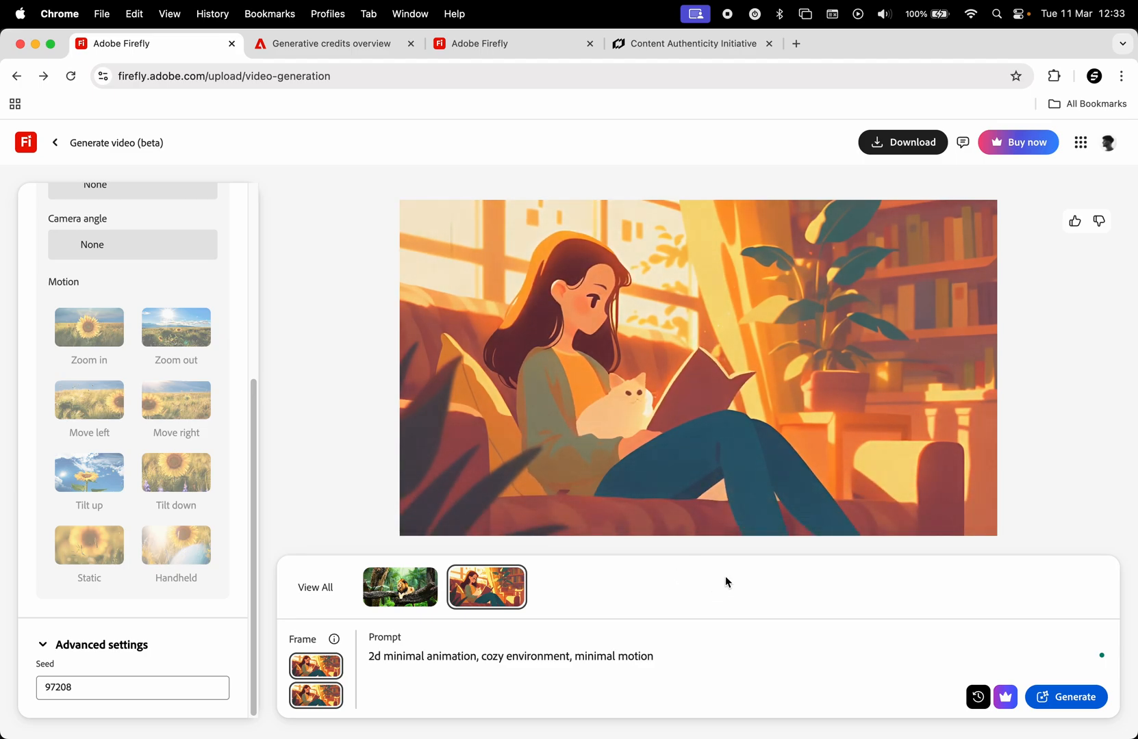
pyautogui.click(697, 367)
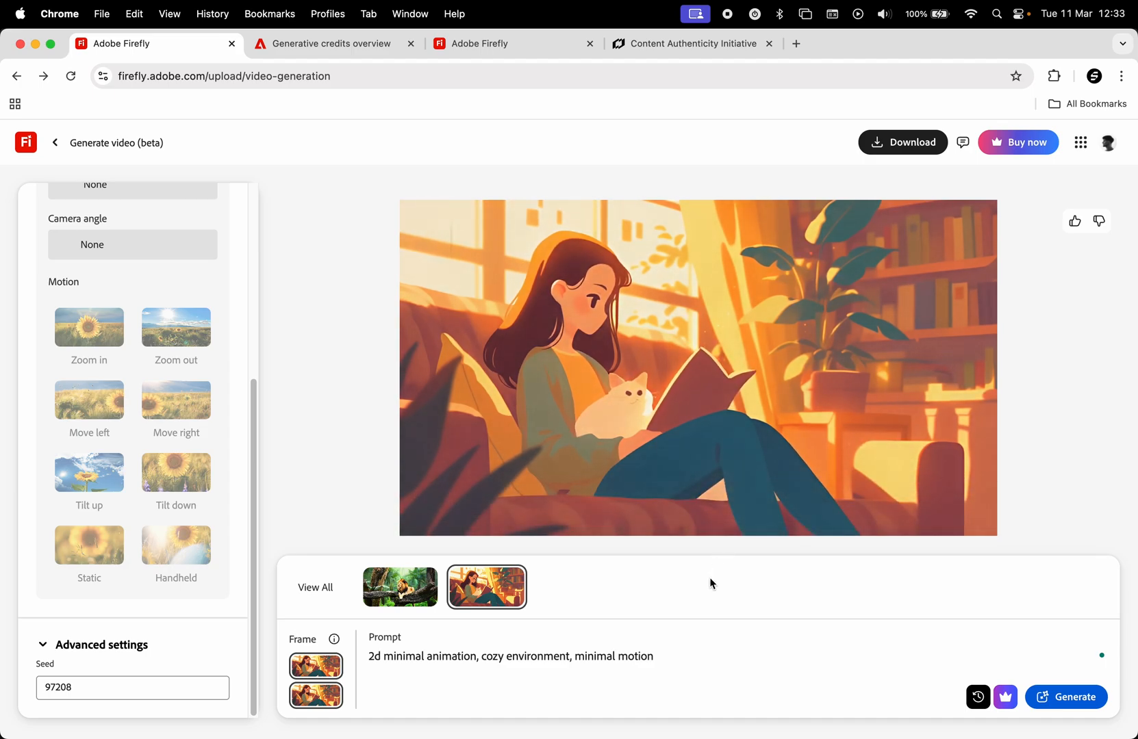
pyautogui.scroll(-3)
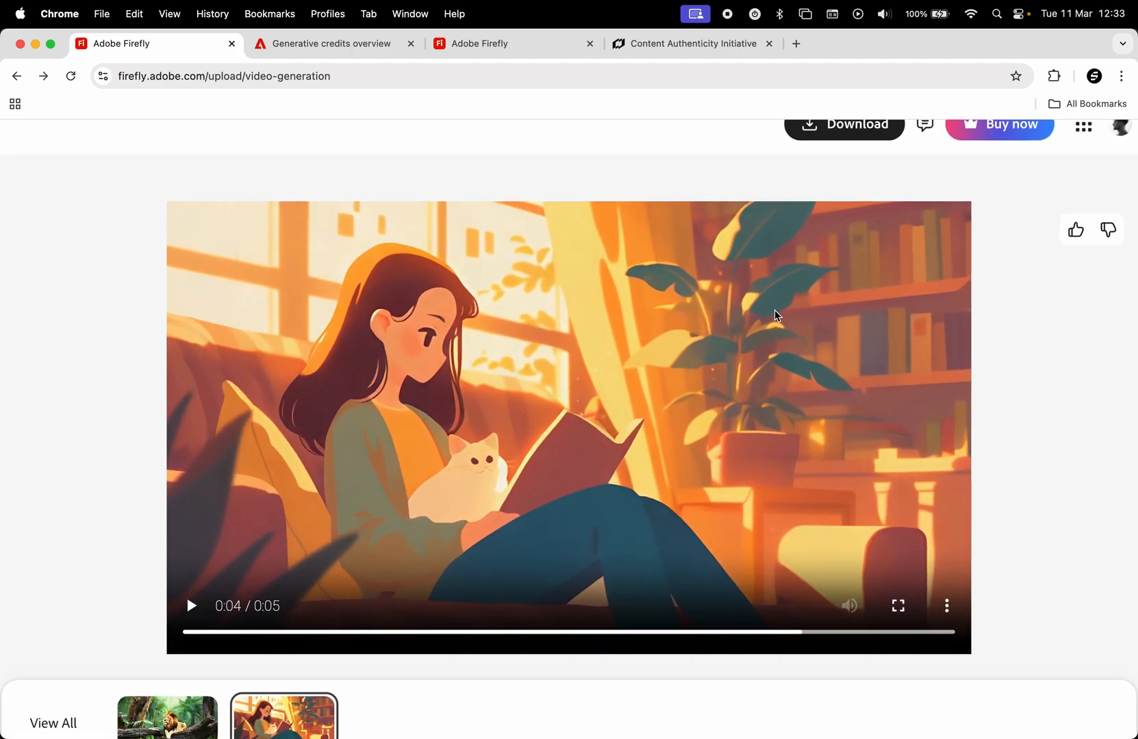
pyautogui.click(190, 605)
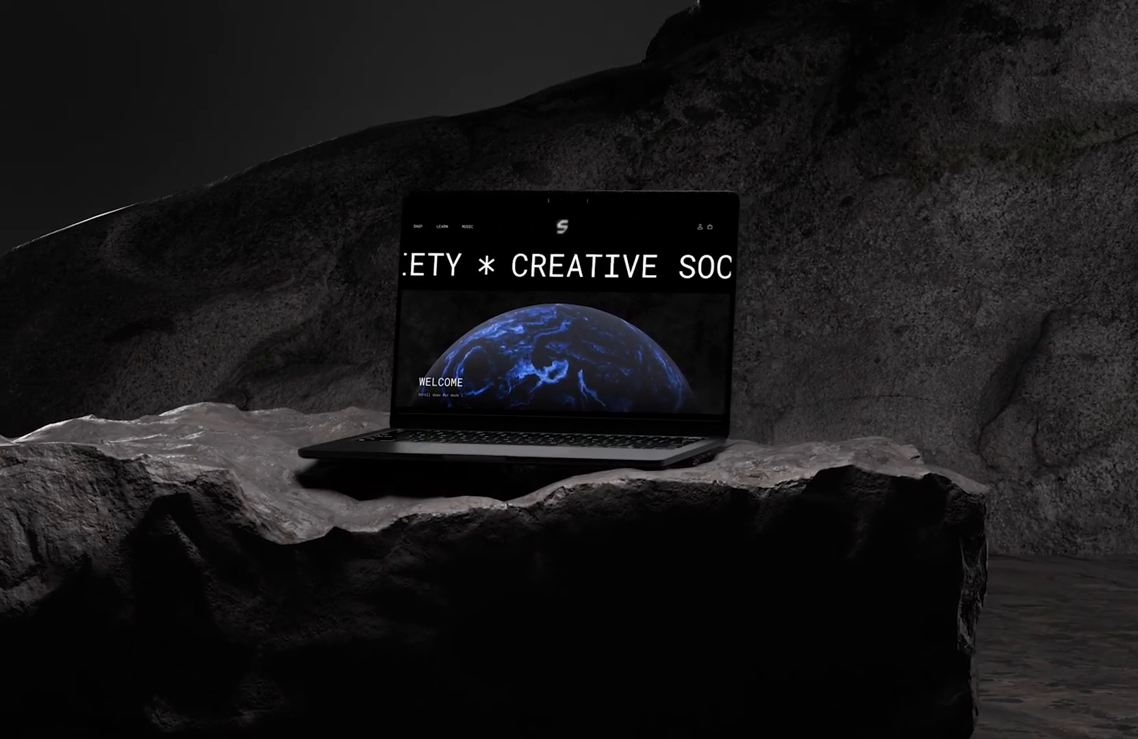
pyautogui.scroll(-3)
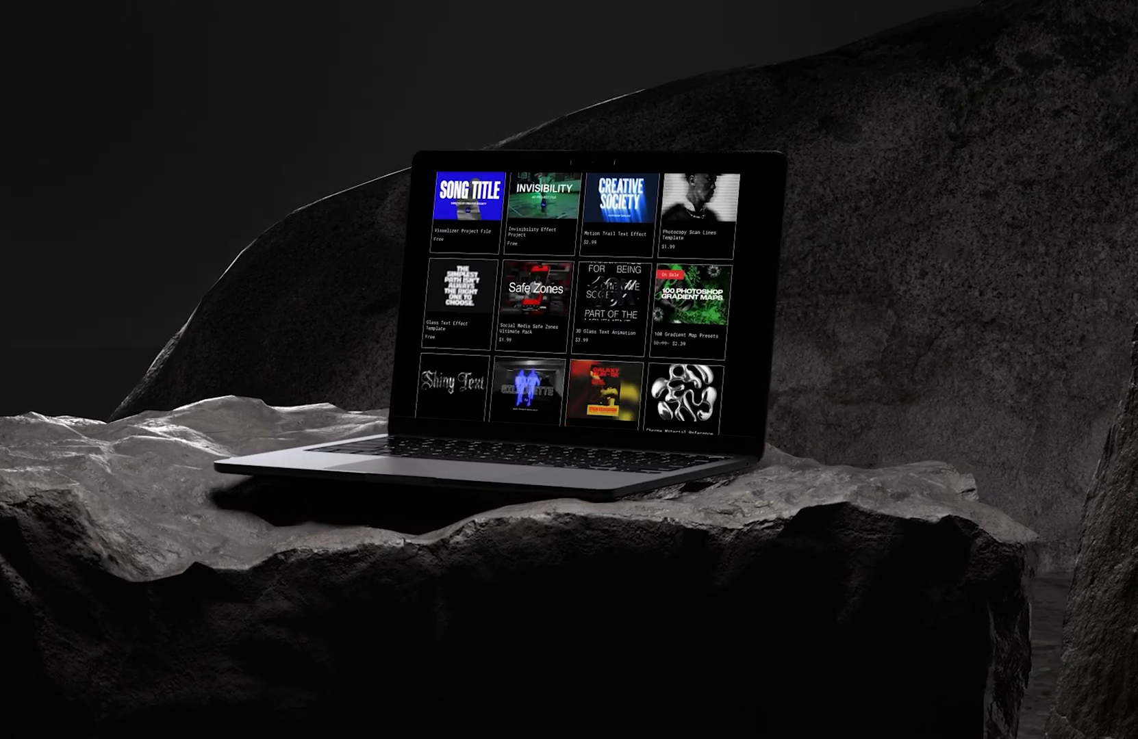
pyautogui.scroll(-3)
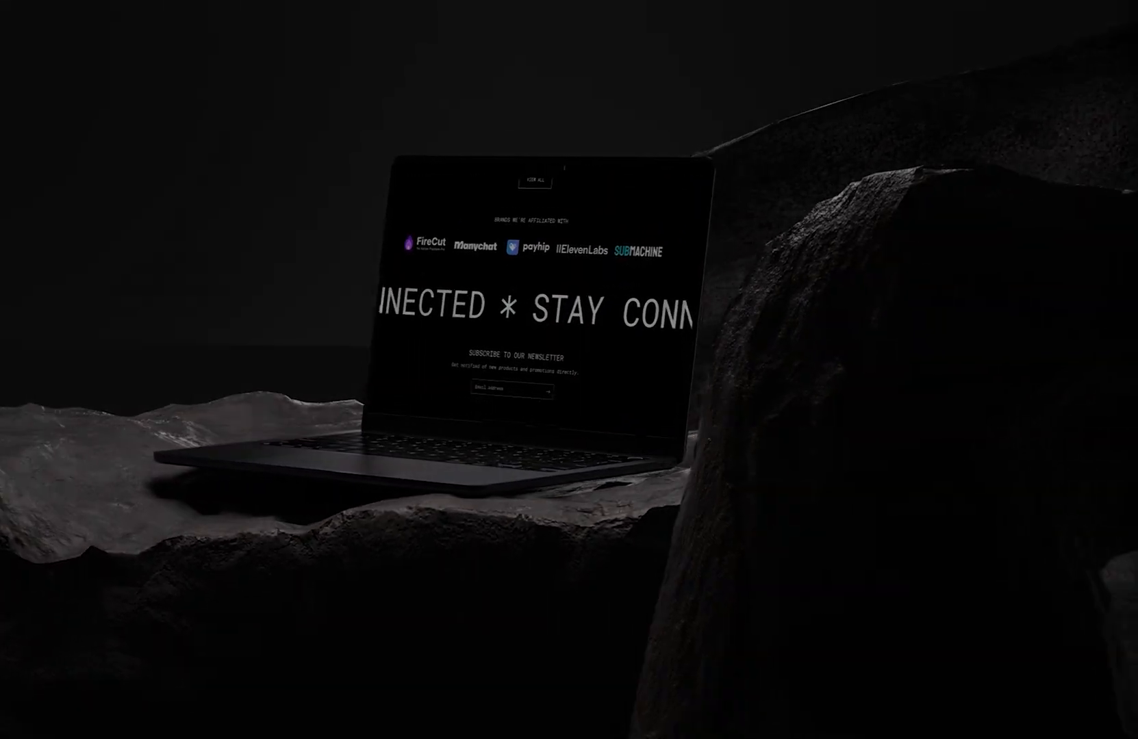